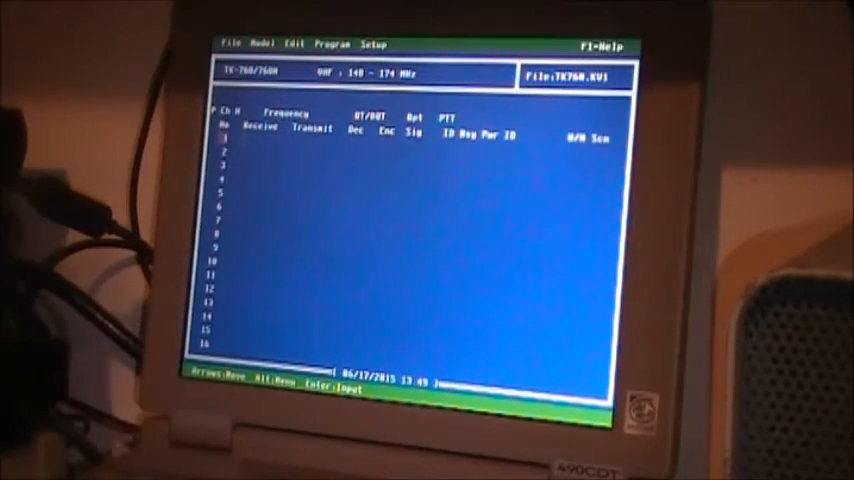
Browse the Model and Setup menus, then open the Program menu's read, write and test options
left_click(232, 43)
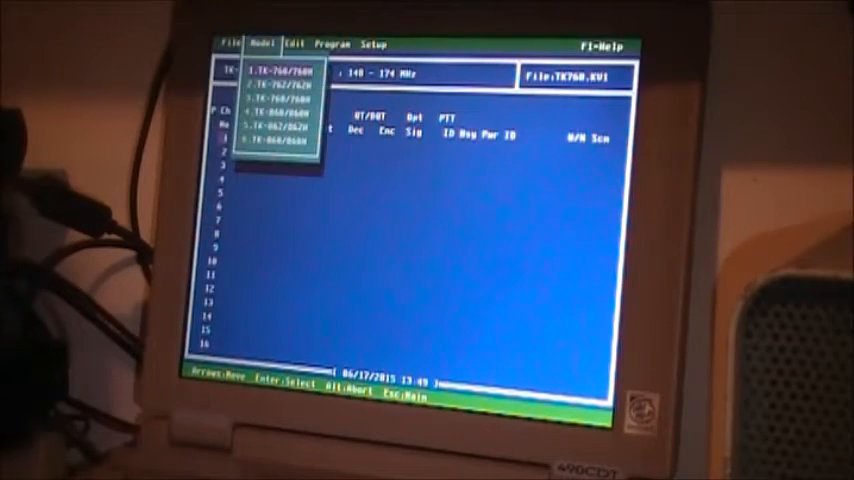
left_click(294, 43)
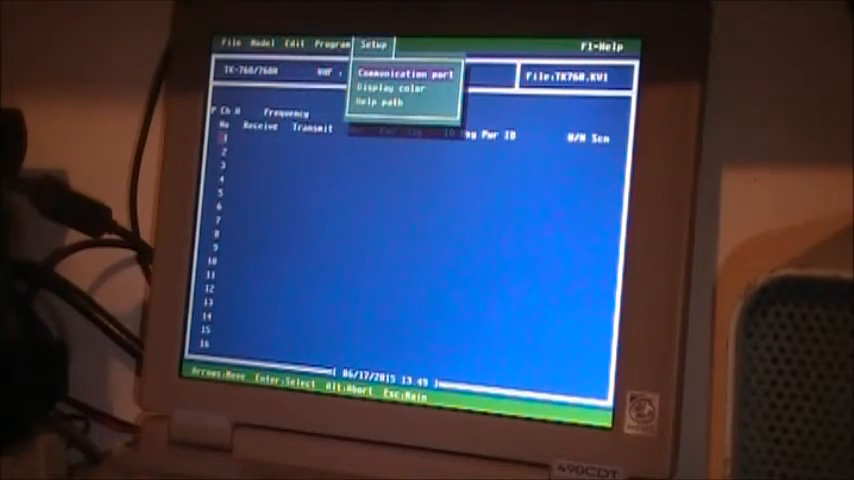
left_click(331, 44)
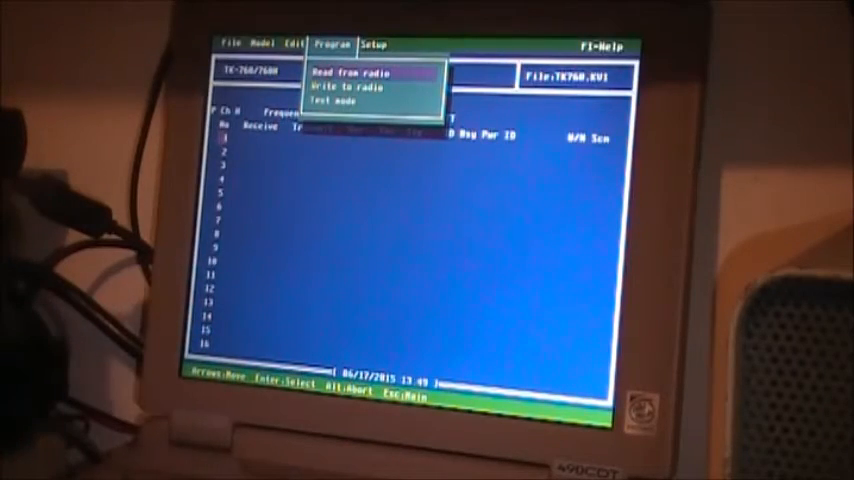
Read data from the radio via Program > Read from radio and confirm with OK
left_click(348, 72)
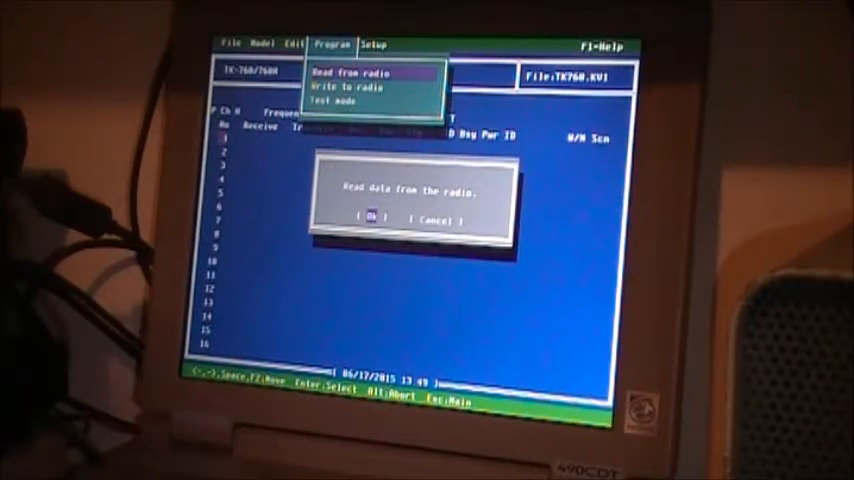
left_click(377, 218)
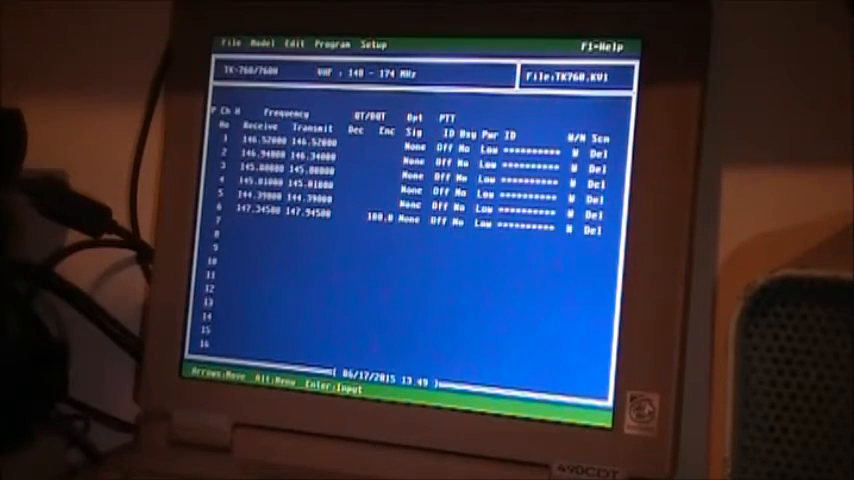
Scroll down to channel 7's Receive field and enter 146
scroll("down", 3)
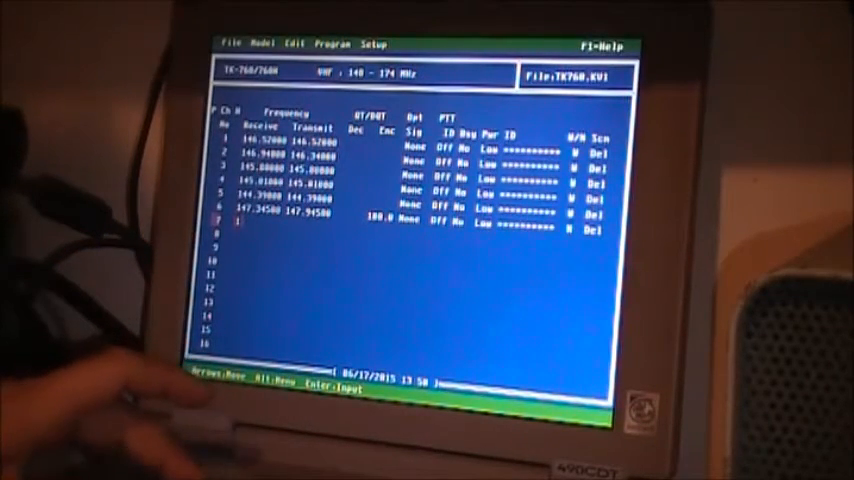
type("146")
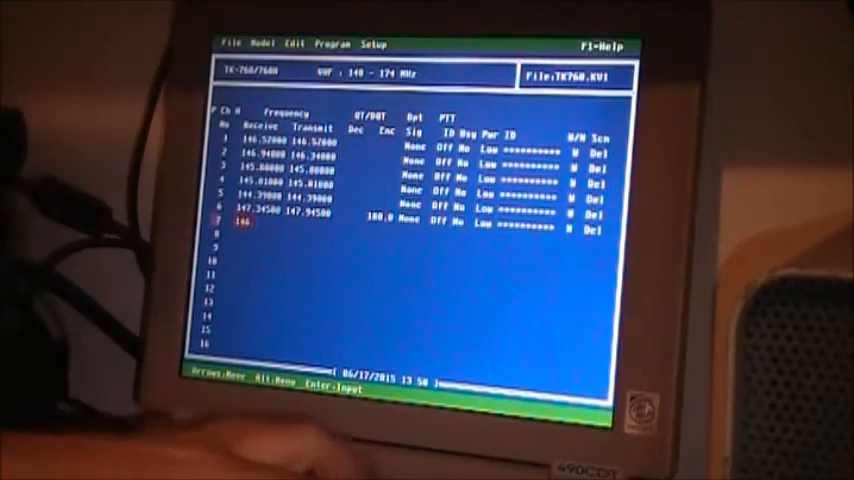